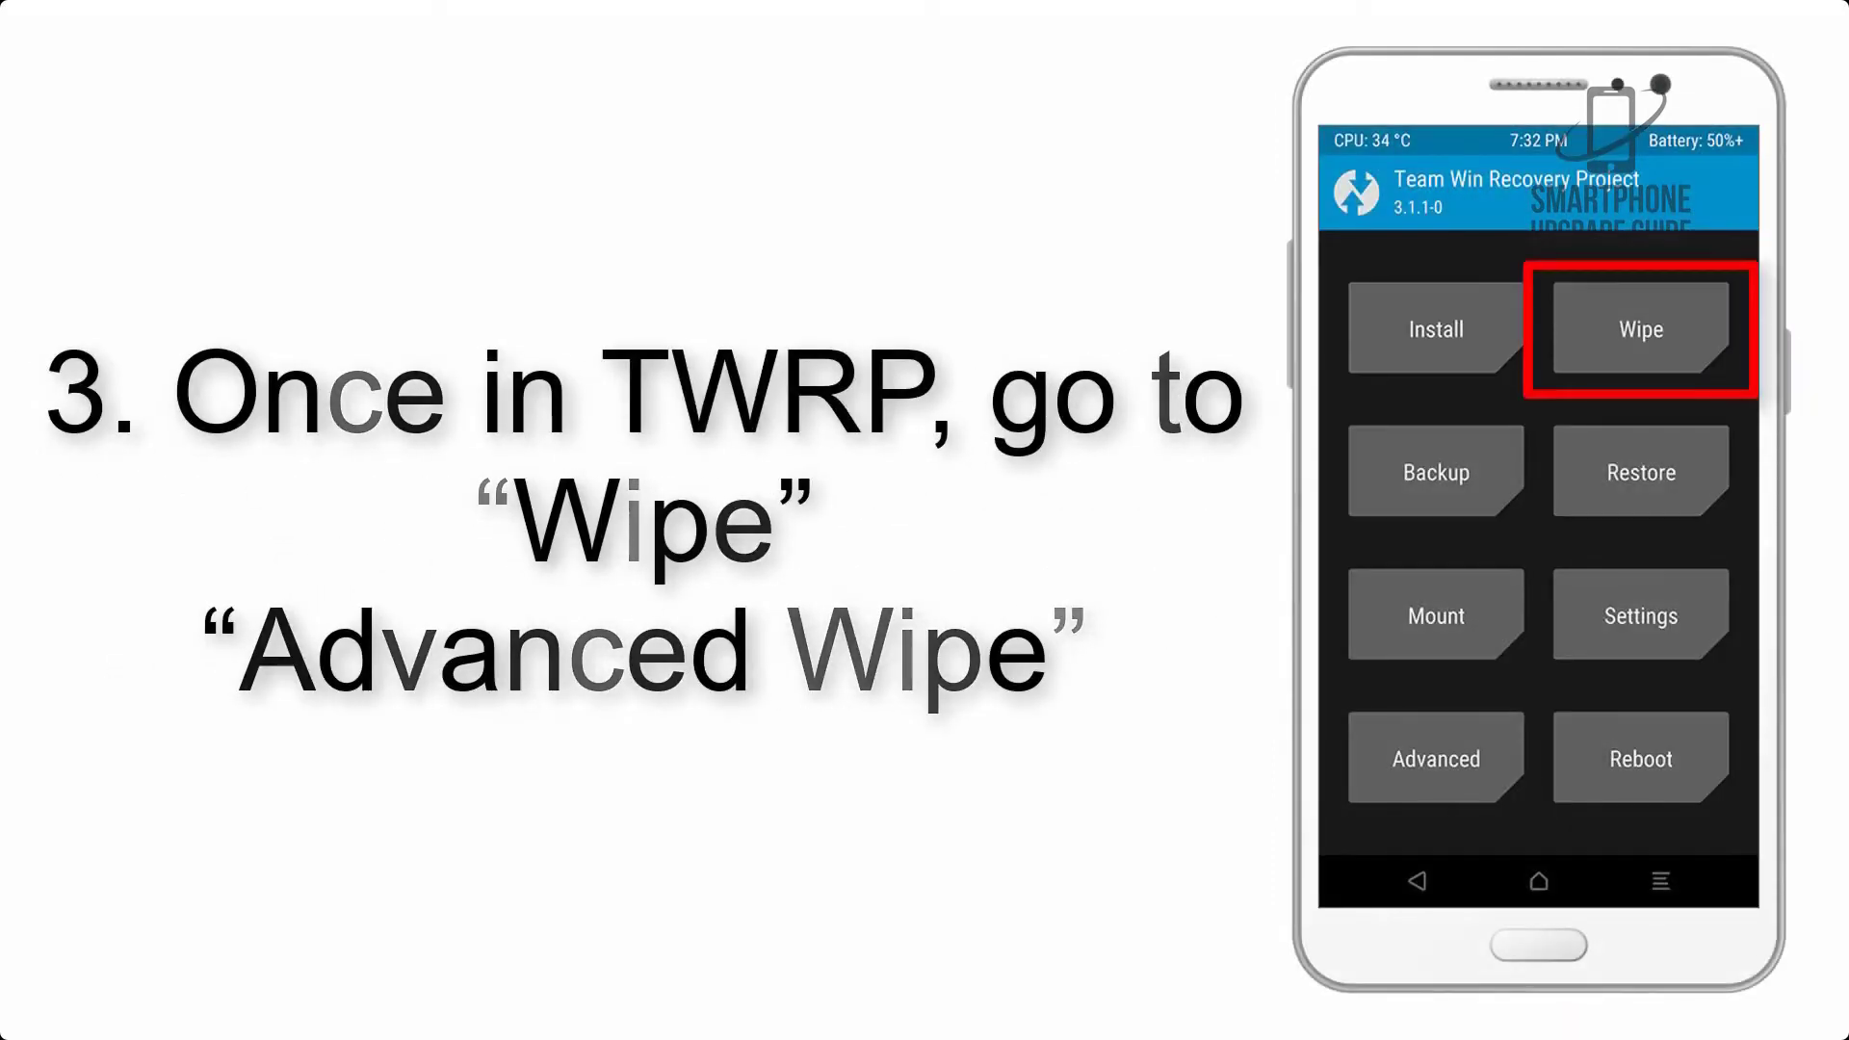
Advance the slideshow from the Advanced Wipe step to the Install Zip file list in Download.
left_click(1637, 328)
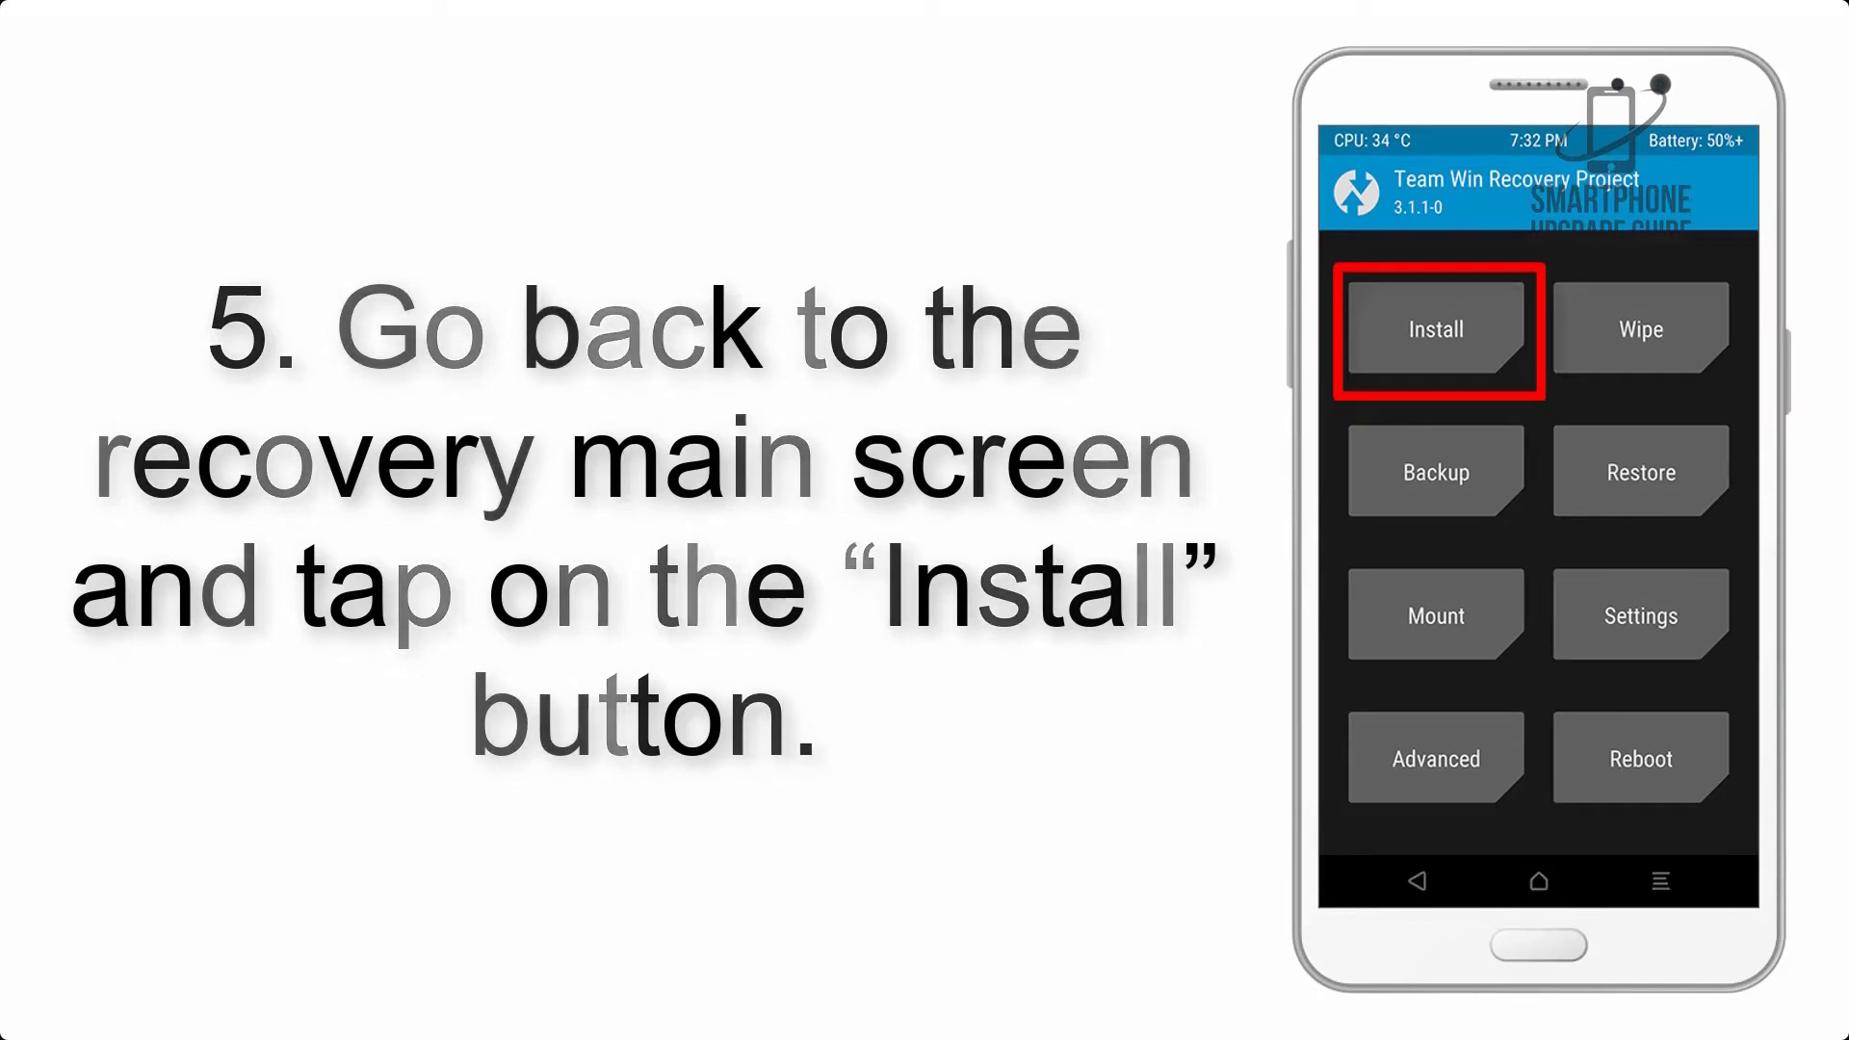
left_click(1432, 329)
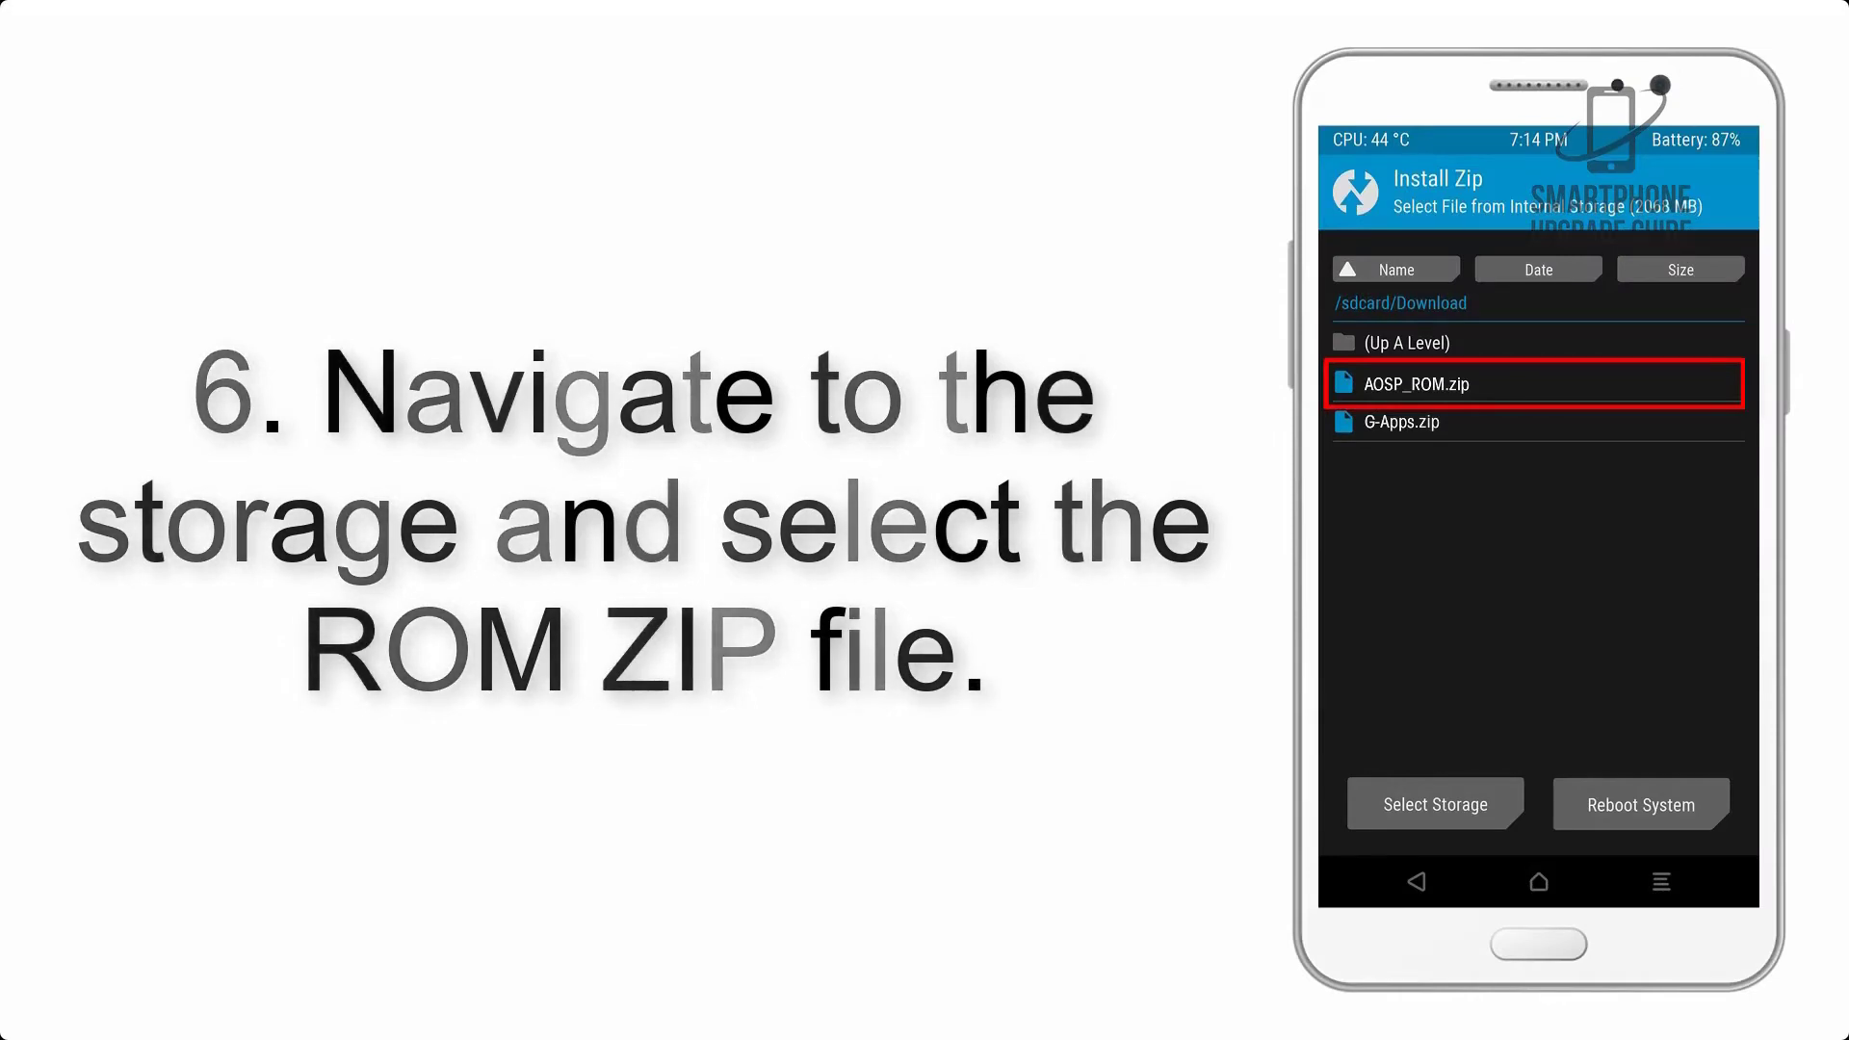
Advance to the step flashing AOSP_ROM.zip from /sdcard/Download and returning to the file list.
left_click(1415, 383)
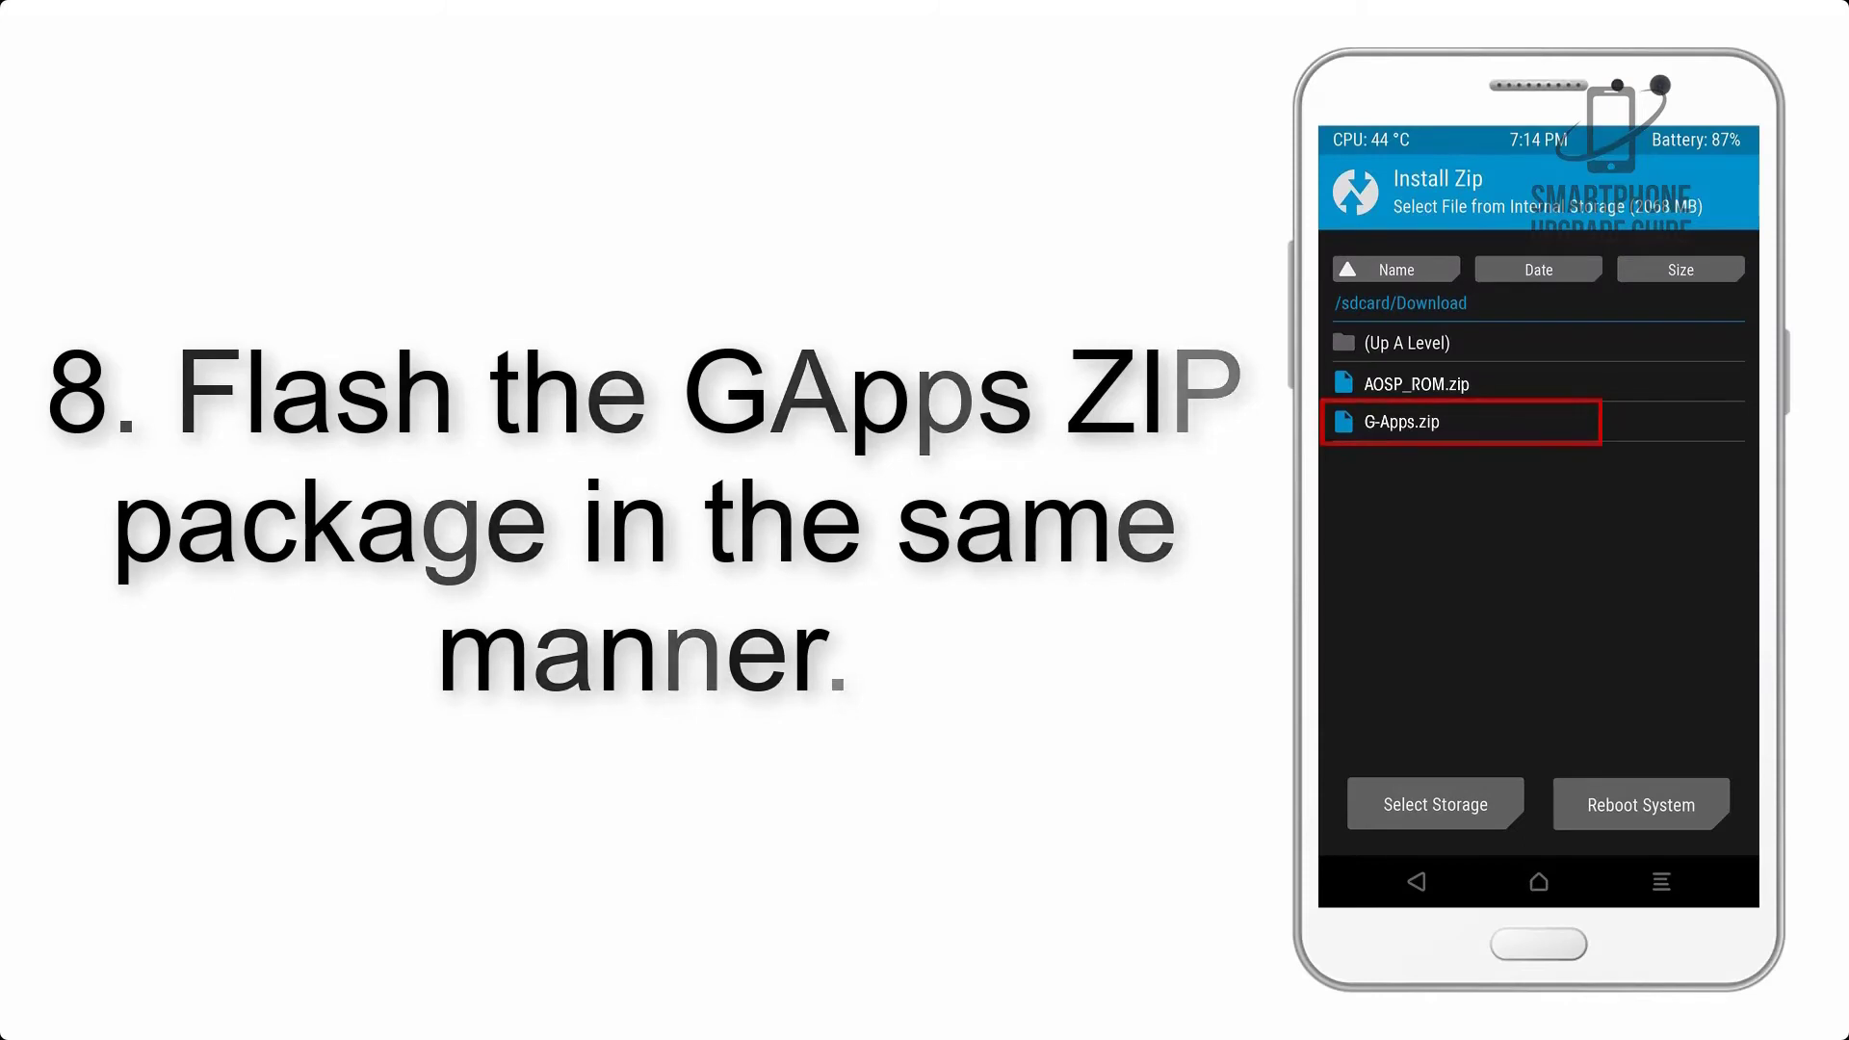
Advance to the step flashing G-Apps.zip with the install log reporting success.
left_click(1461, 422)
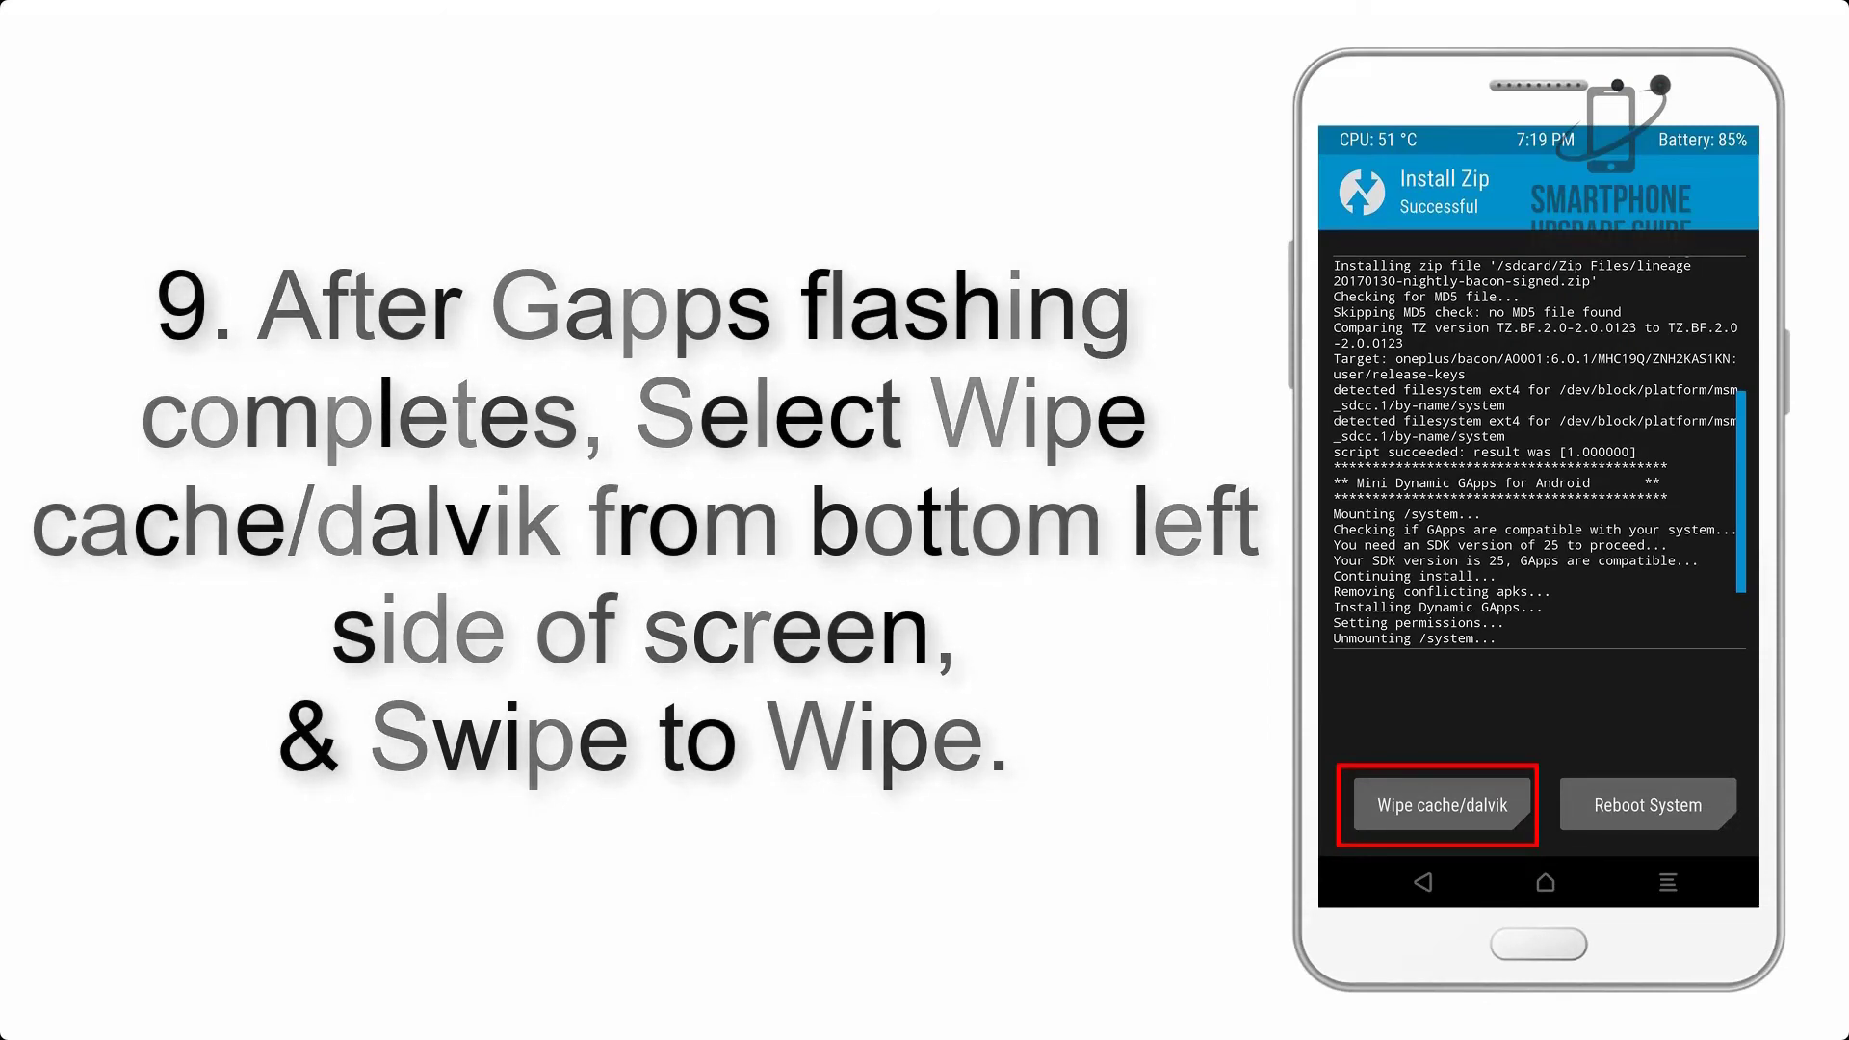
Advance to the final step: wipe cache/dalvik, then Reboot System.
left_click(1645, 805)
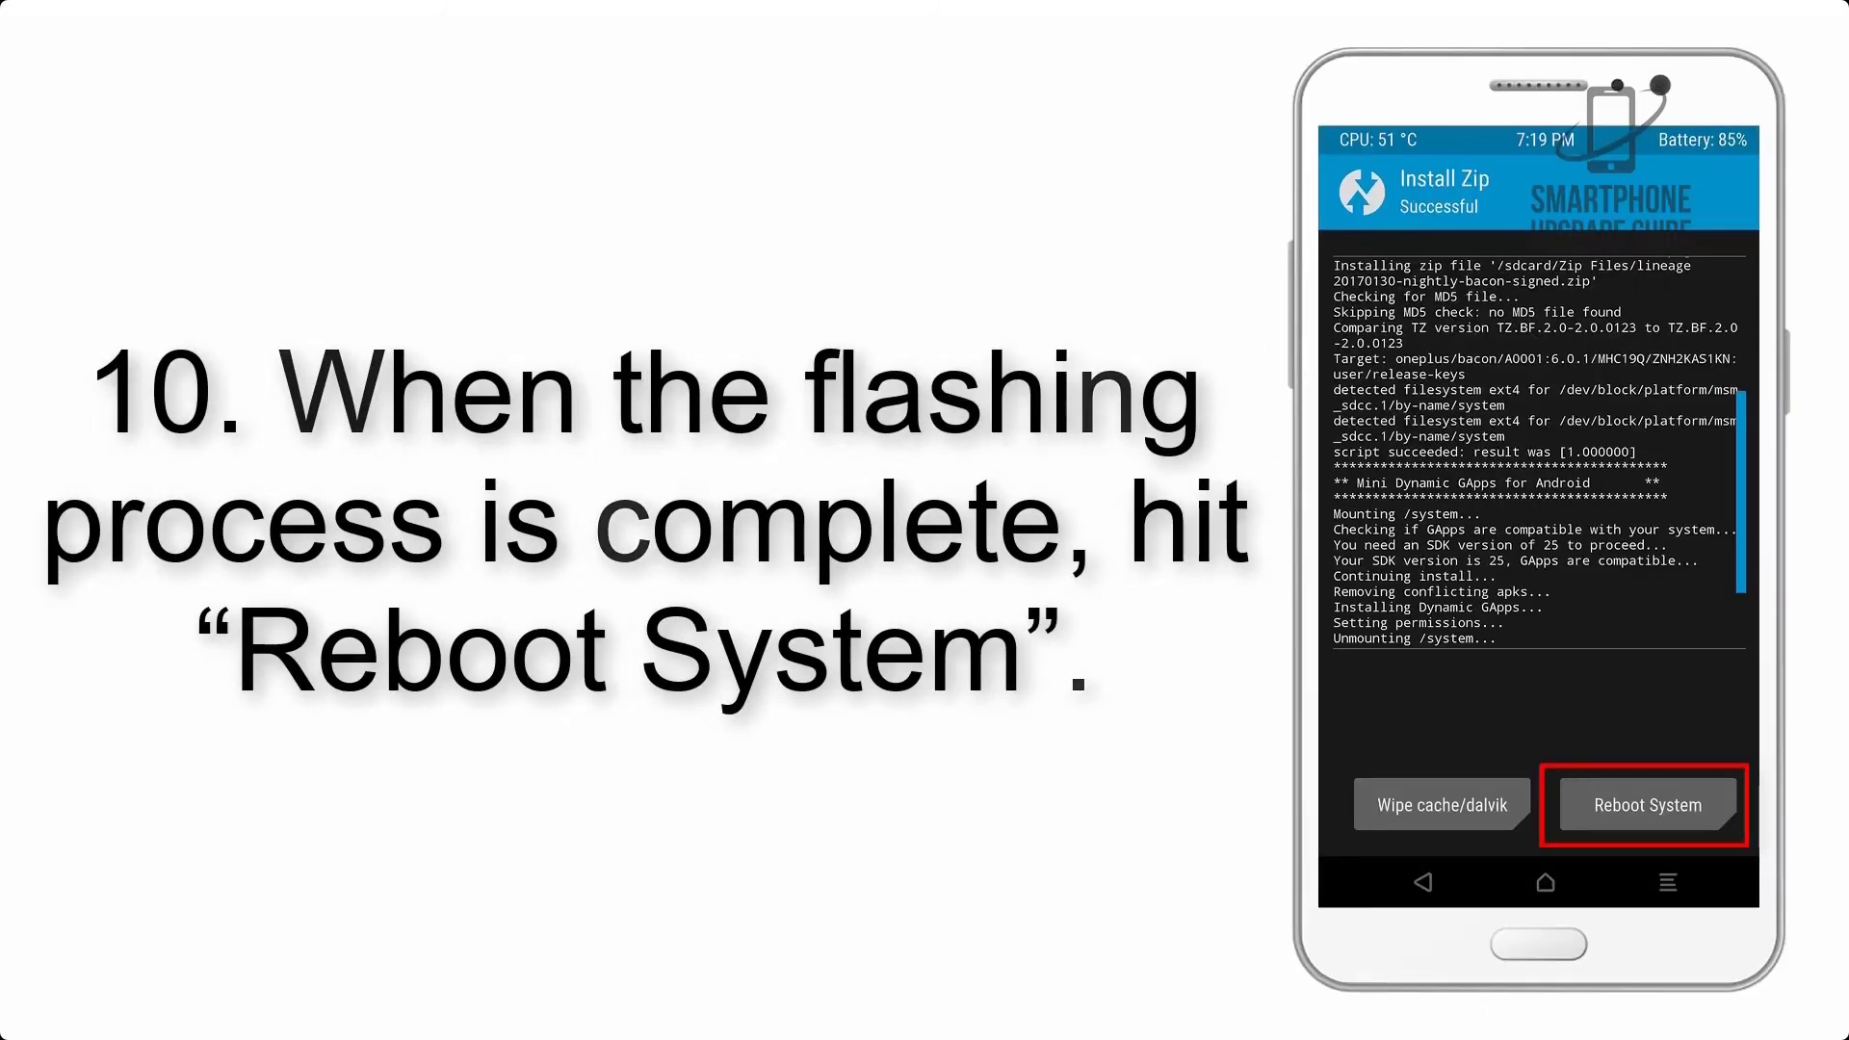